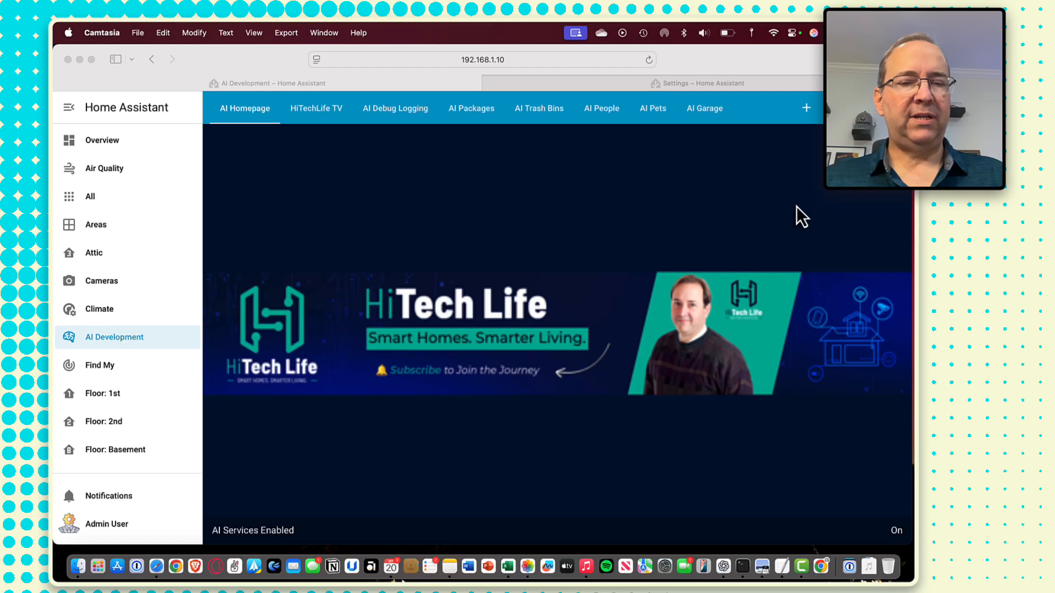
{"action": "mouse_move", "coordinate": [141, 361]}
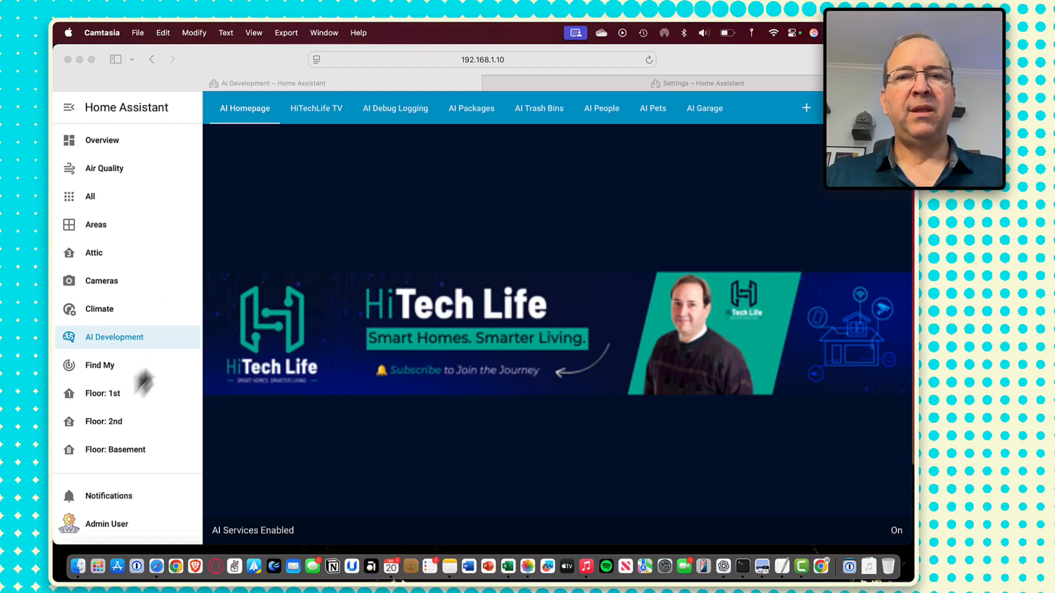
- Switch to the AI Trash Bins view showing the Front Step camera and Trash Bin Counter gauge at 0
{"action": "left_click", "coordinate": [538, 109]}
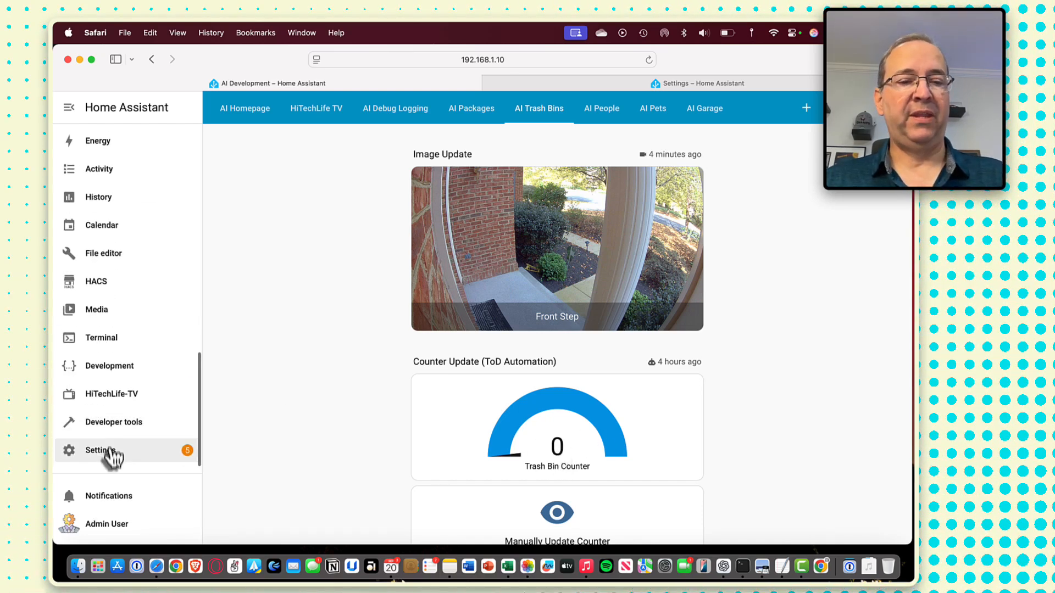
- Add a Number helper trash_bin_count with maximum 5 via Settings > Helpers
{"action": "left_click", "coordinate": [101, 451]}
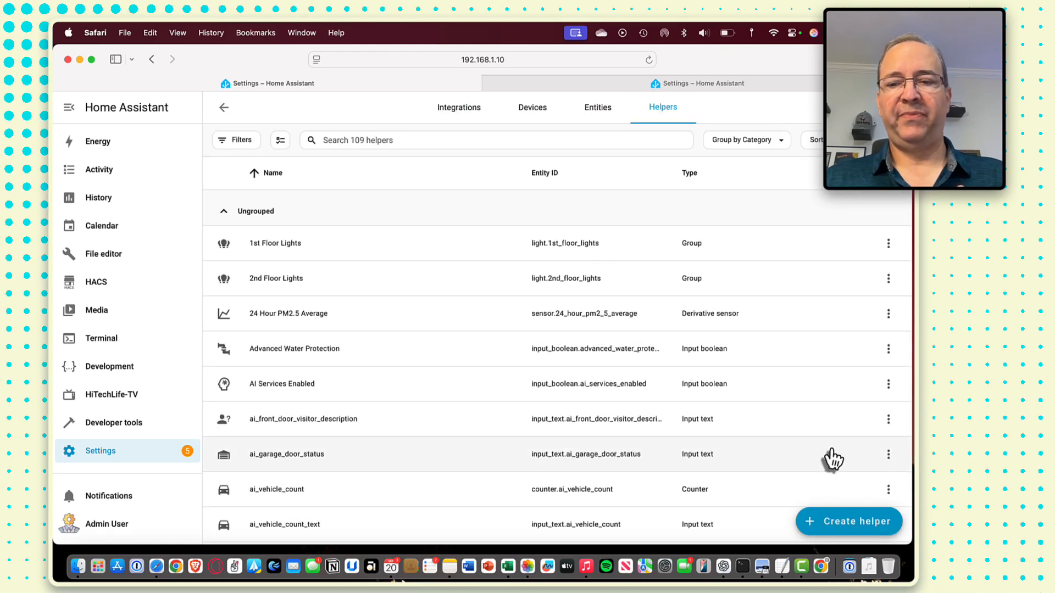
{"action": "left_click", "coordinate": [848, 521]}
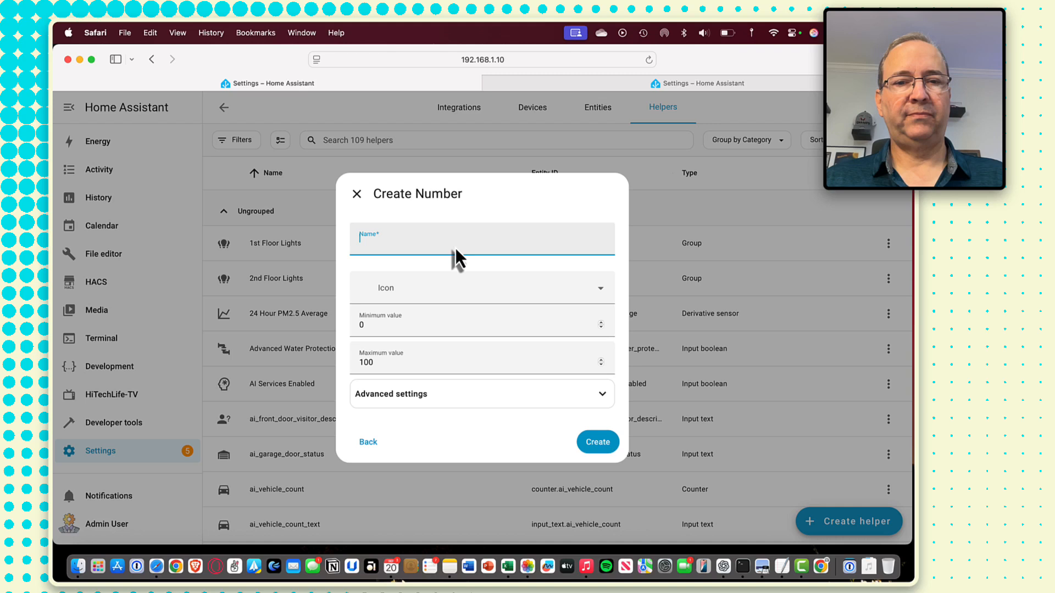
{"action": "type", "text": "trash_bin_count"}
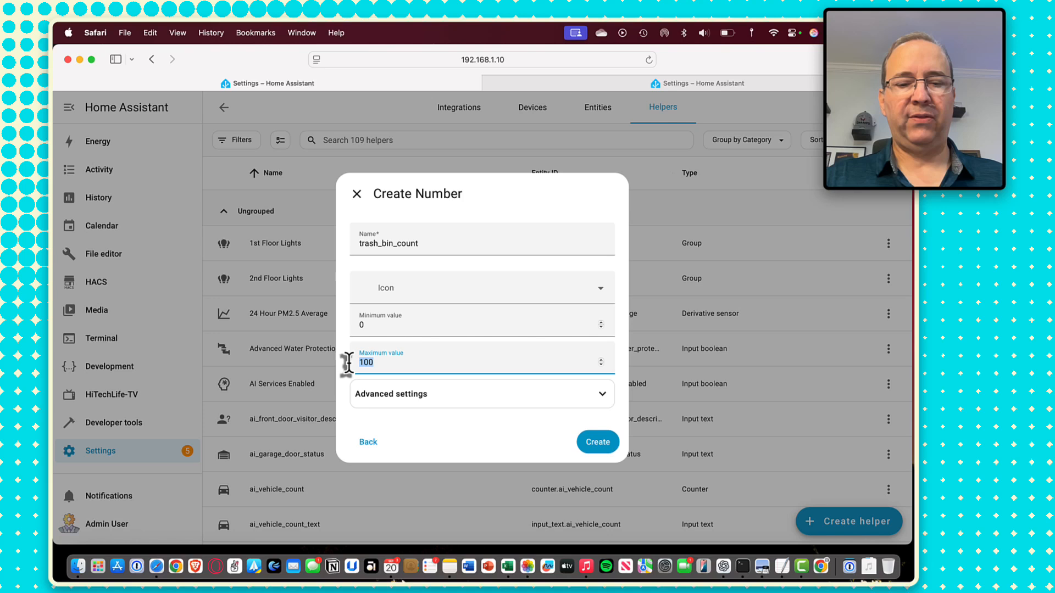
{"action": "type", "text": "5"}
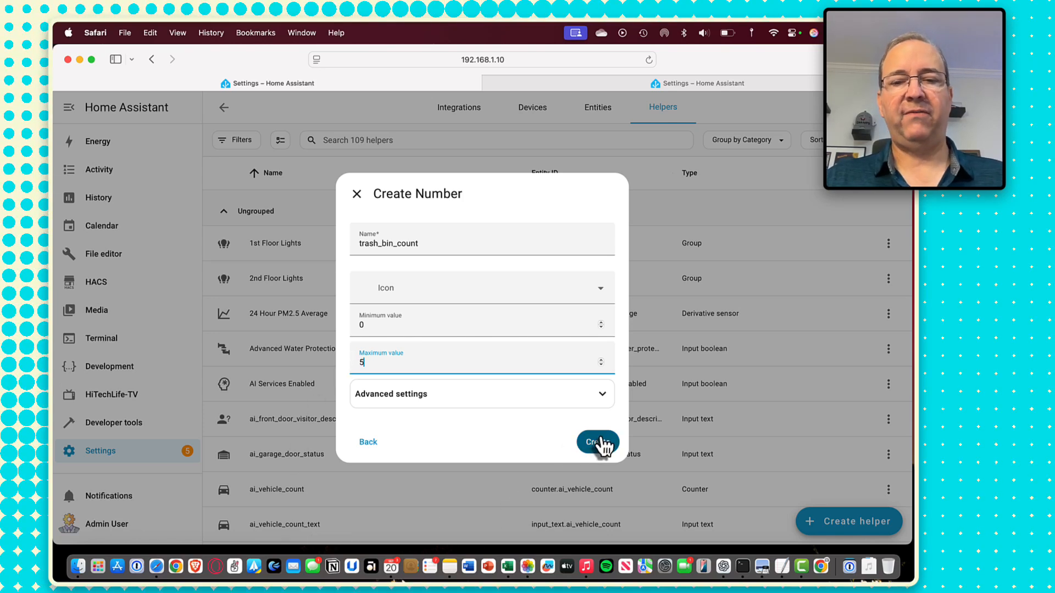
{"action": "left_click", "coordinate": [595, 442]}
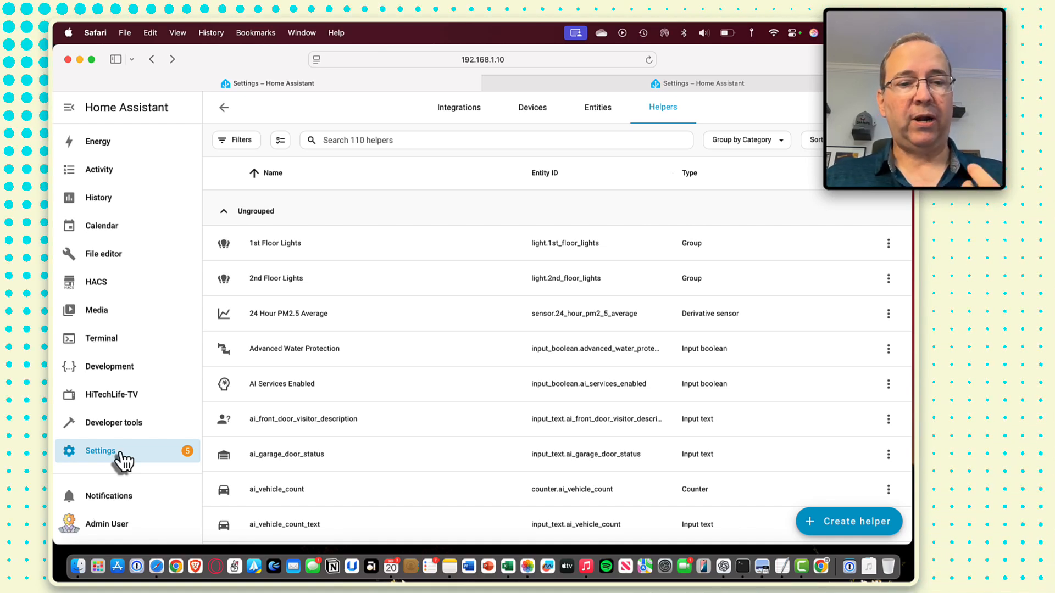
- Create an empty automation with a Sun trigger at Sunrise offset by 900 seconds
{"action": "left_click", "coordinate": [100, 450]}
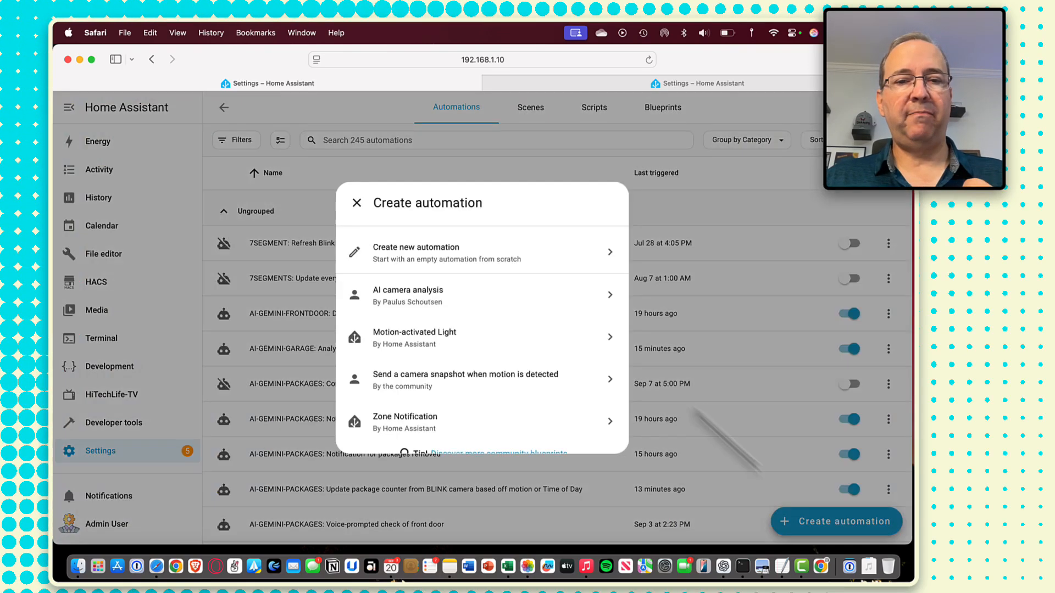
{"action": "left_click", "coordinate": [416, 252]}
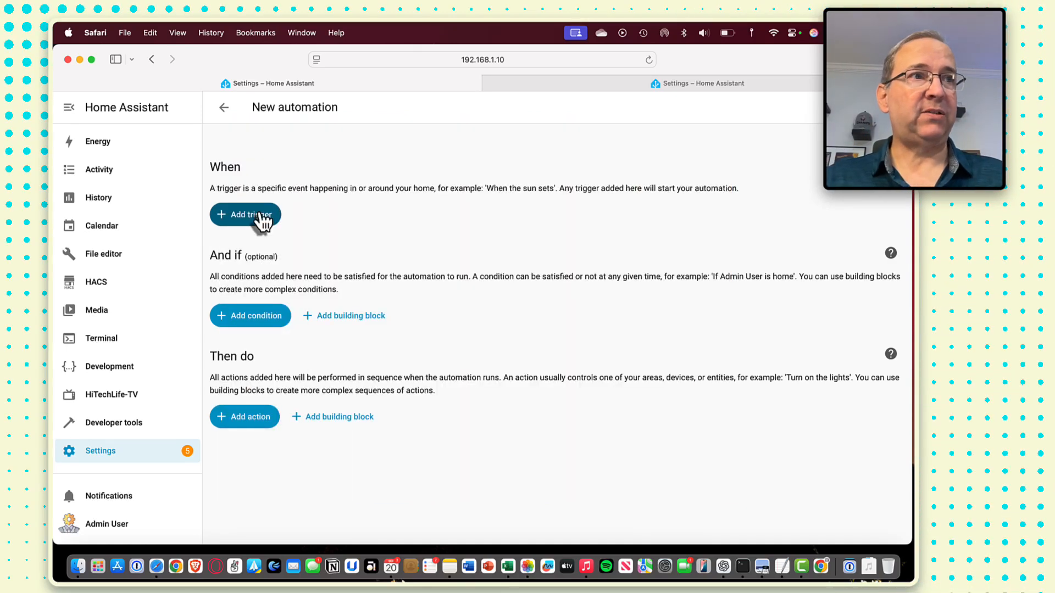
{"action": "type", "text": "su"}
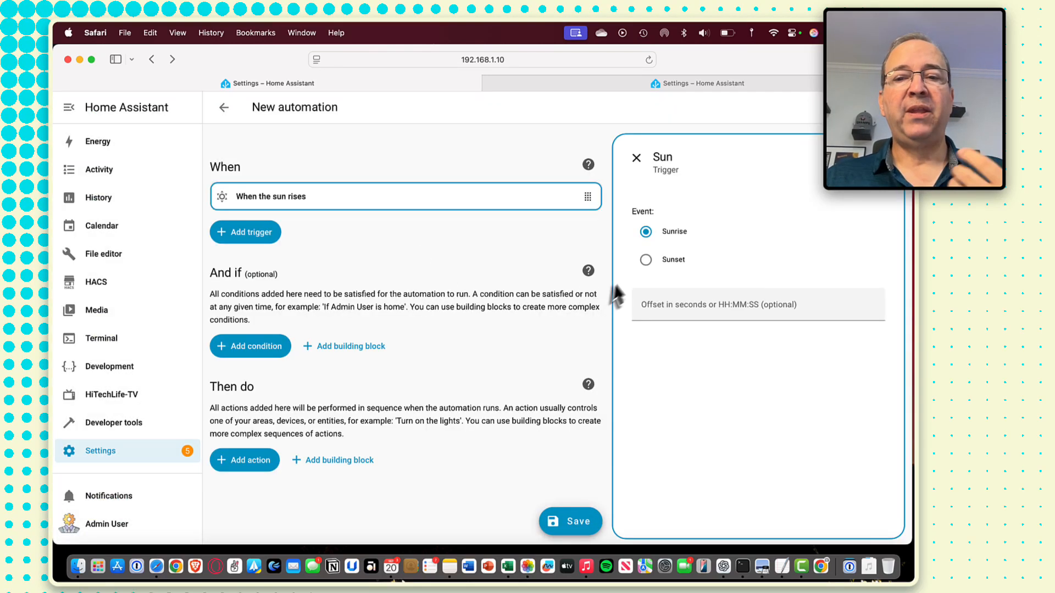
{"action": "type", "text": "900"}
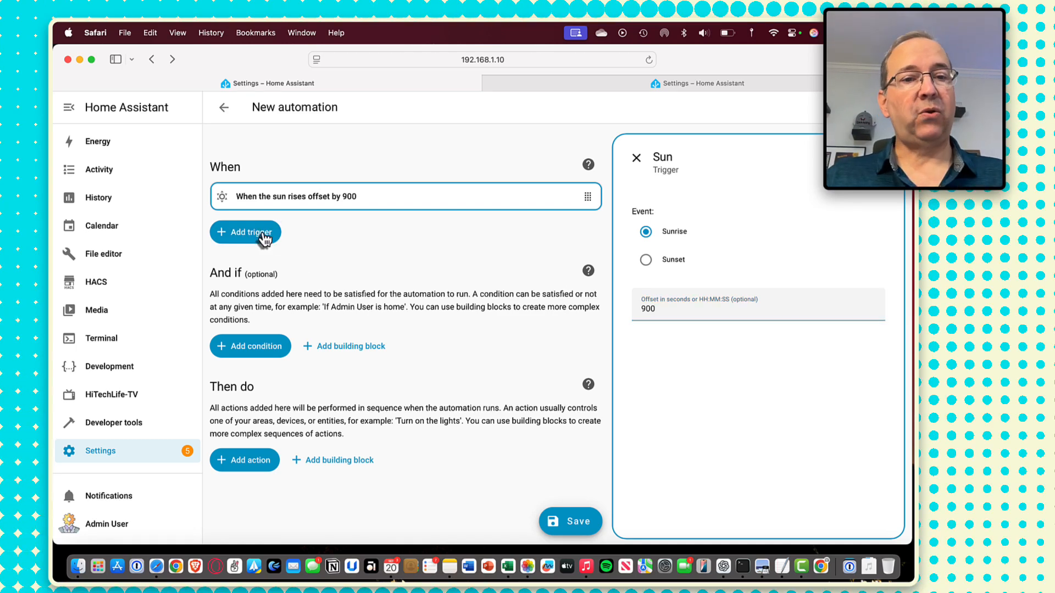
- Add a Time trigger at 7:00 PM limited to Monday and Thursday
{"action": "left_click", "coordinate": [245, 232]}
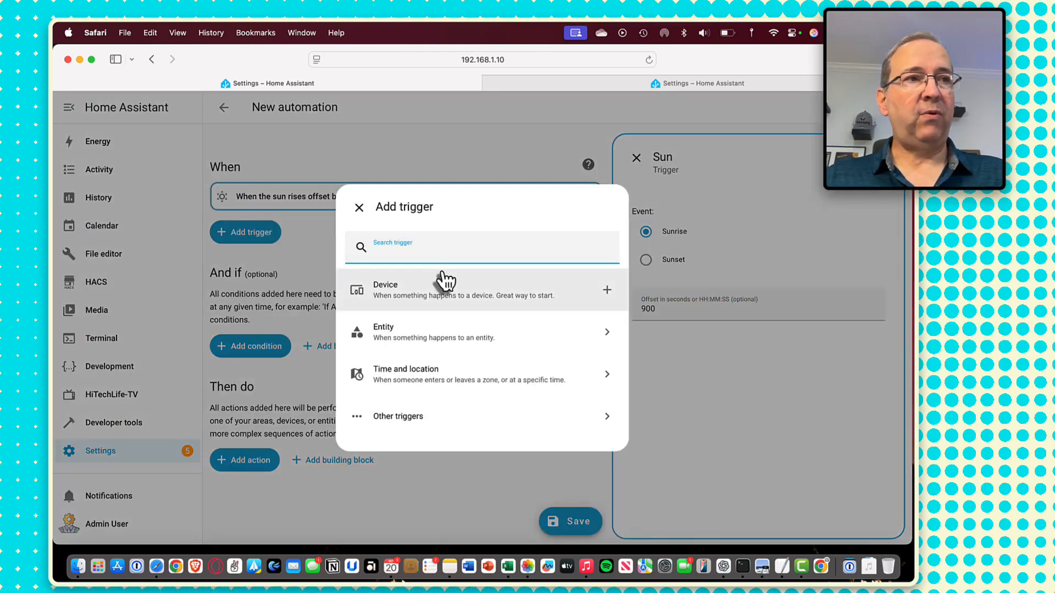
{"action": "type", "text": "time"}
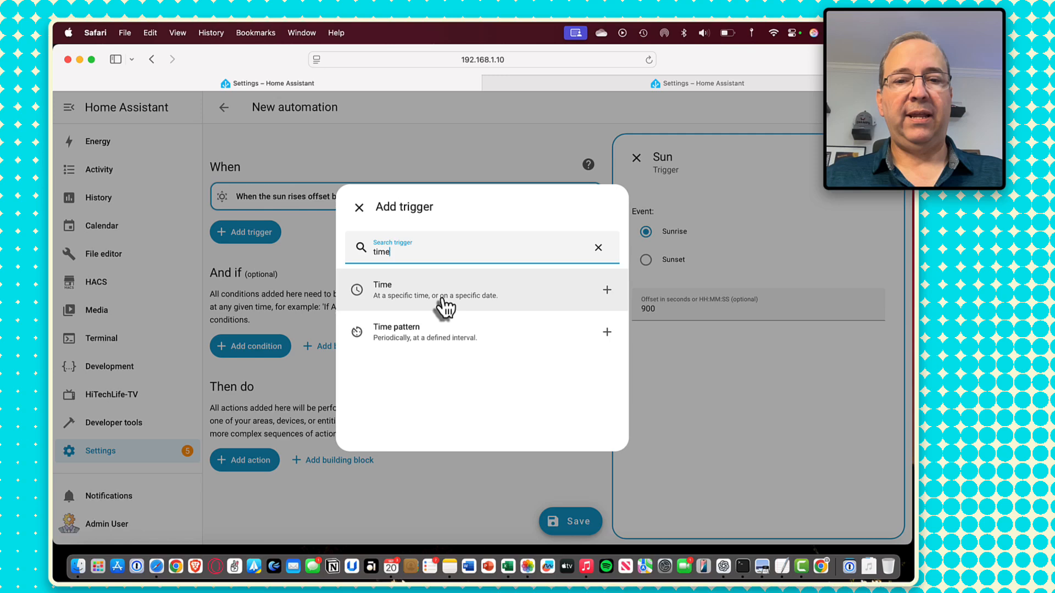
{"action": "left_click", "coordinate": [436, 289]}
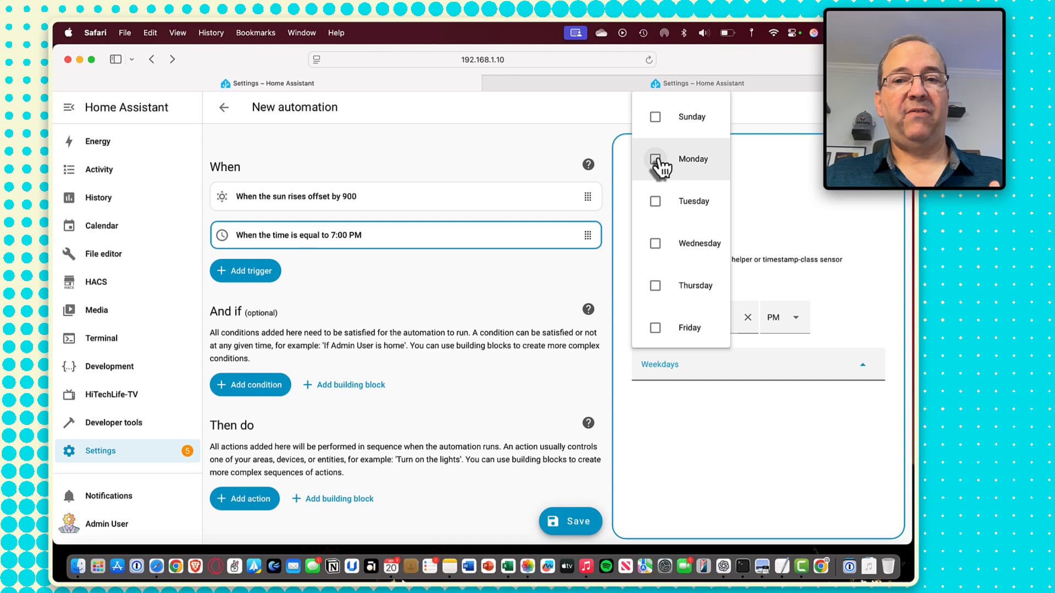
{"action": "left_click", "coordinate": [655, 158]}
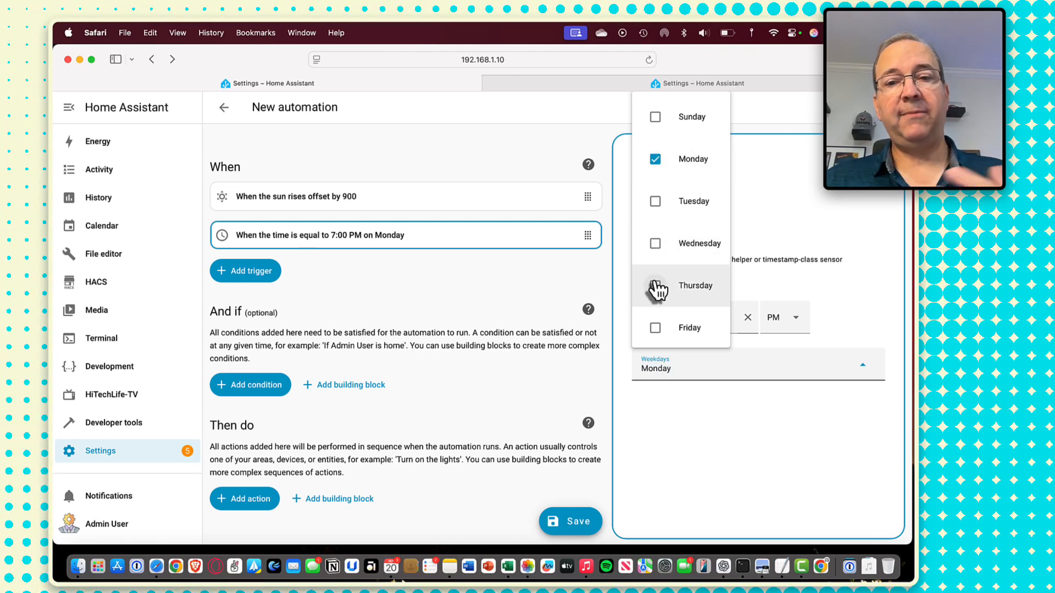
{"action": "left_click", "coordinate": [655, 285]}
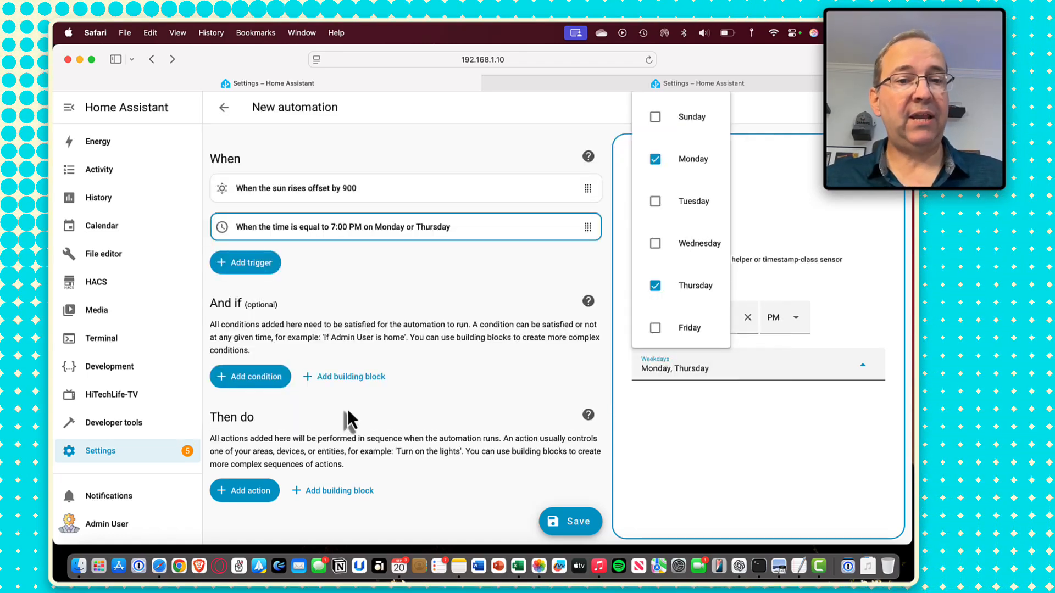
- Add a Blink 'Trigger camera' action targeting the Mailbox Cam entity
{"action": "left_click", "coordinate": [244, 490]}
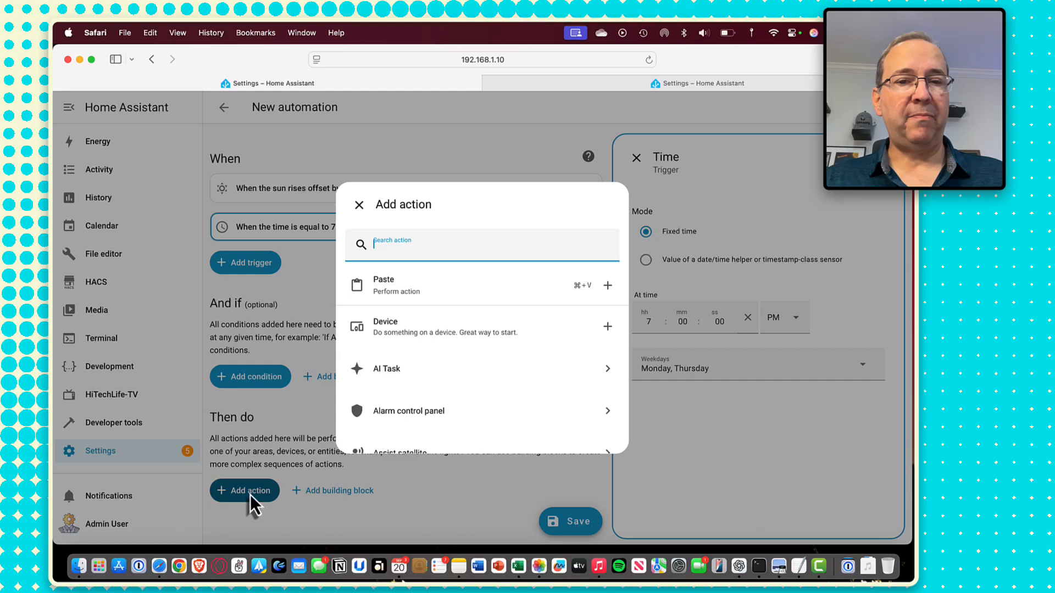
{"action": "mouse_move", "coordinate": [542, 301]}
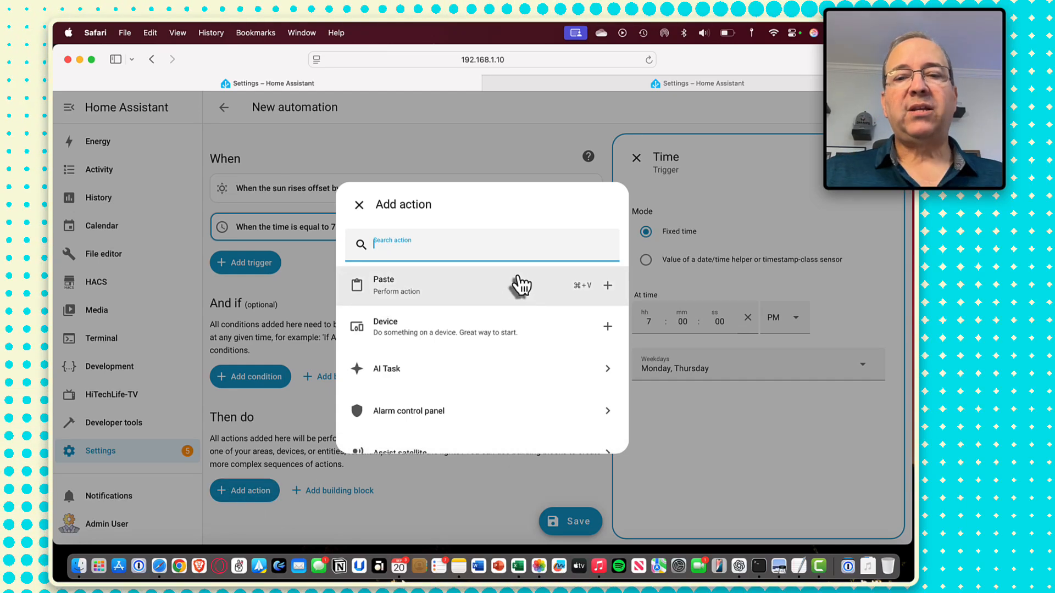
{"action": "left_click", "coordinate": [359, 204]}
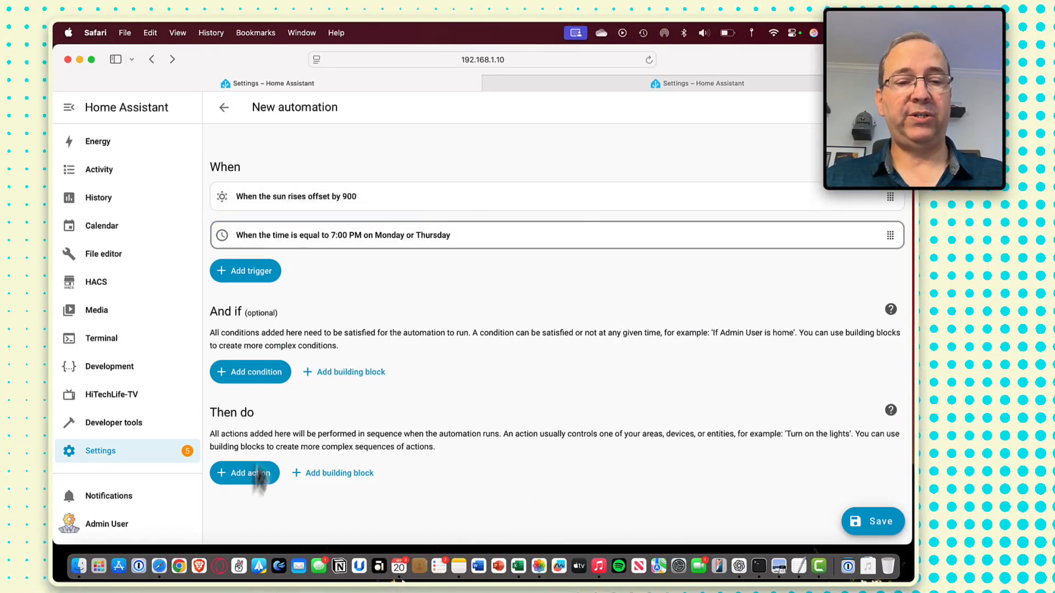
{"action": "left_click", "coordinate": [244, 472]}
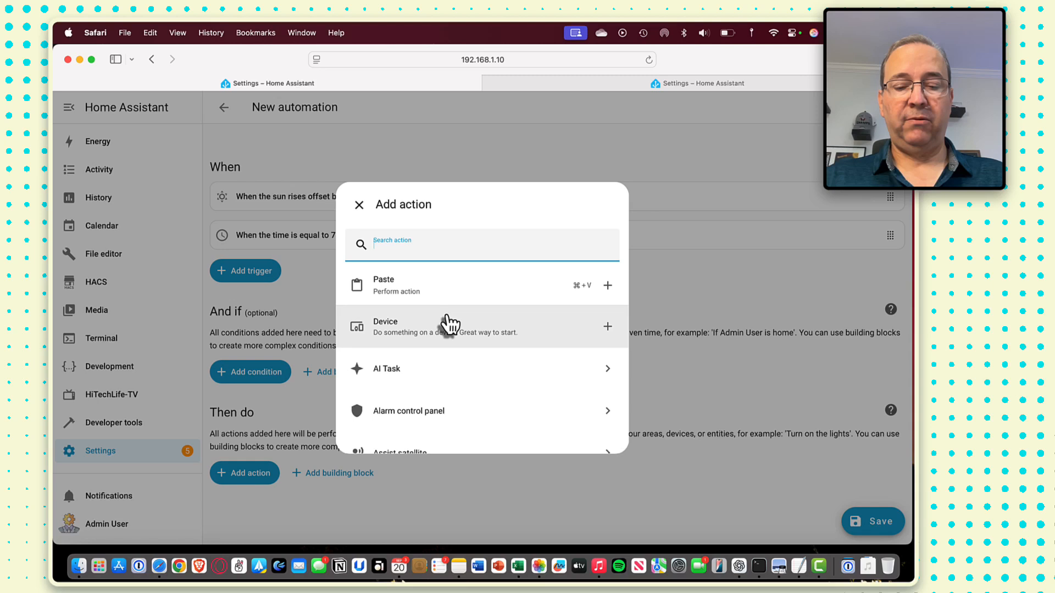
{"action": "type", "text": "blink"}
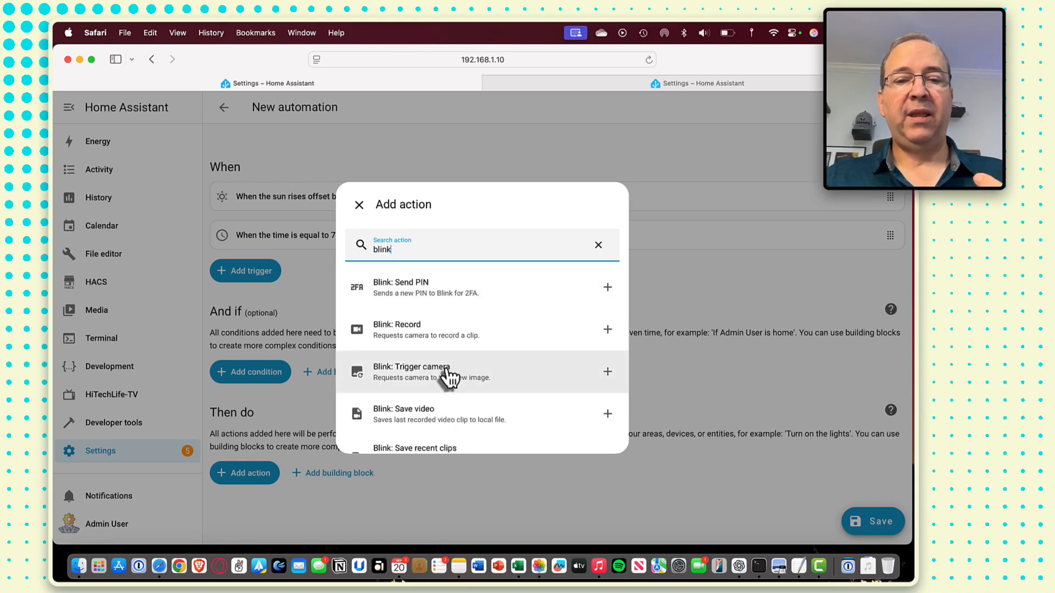
{"action": "left_click", "coordinate": [410, 373]}
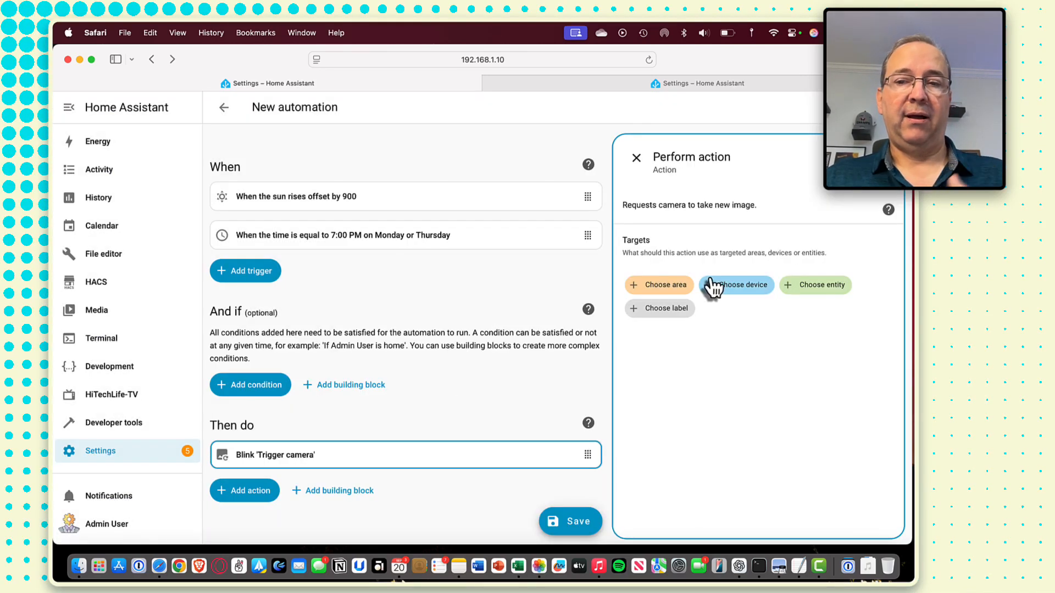
{"action": "left_click", "coordinate": [815, 285]}
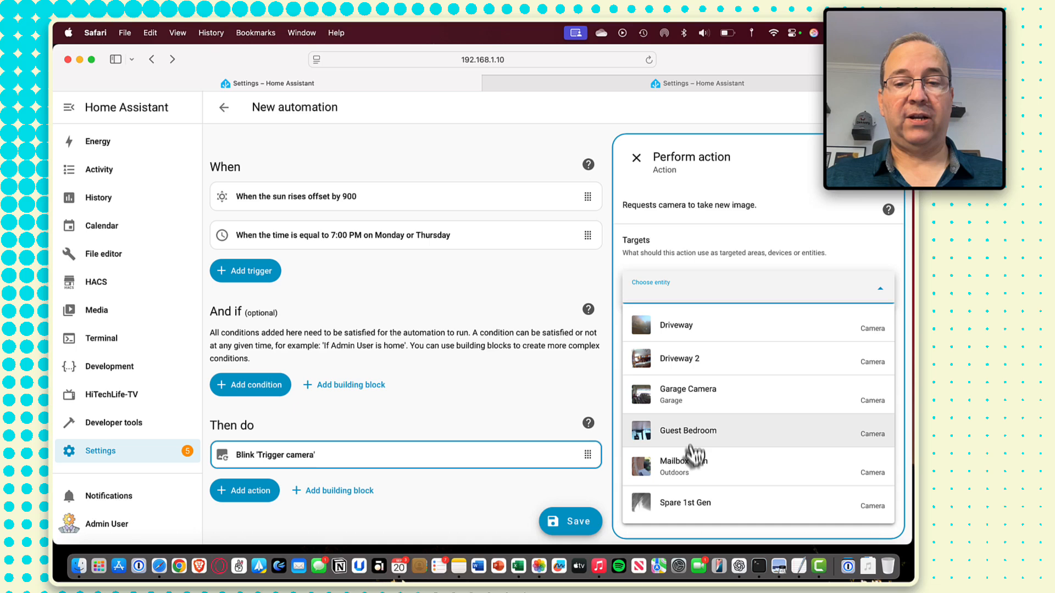
{"action": "left_click", "coordinate": [682, 463]}
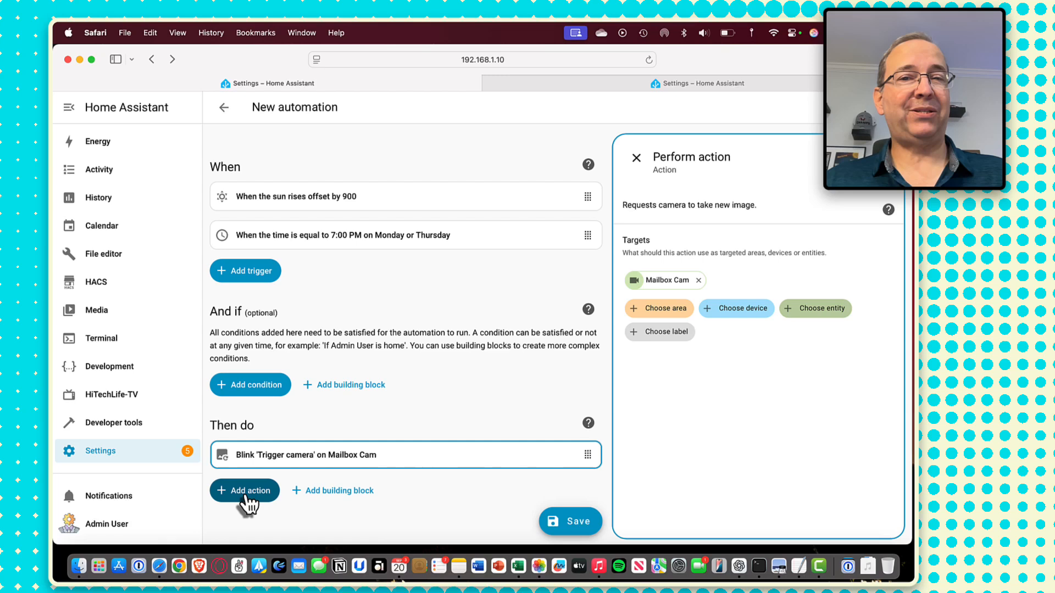
- Add a 'Wait for time to pass' delay of 30 seconds, then begin a third action
{"action": "left_click", "coordinate": [244, 490]}
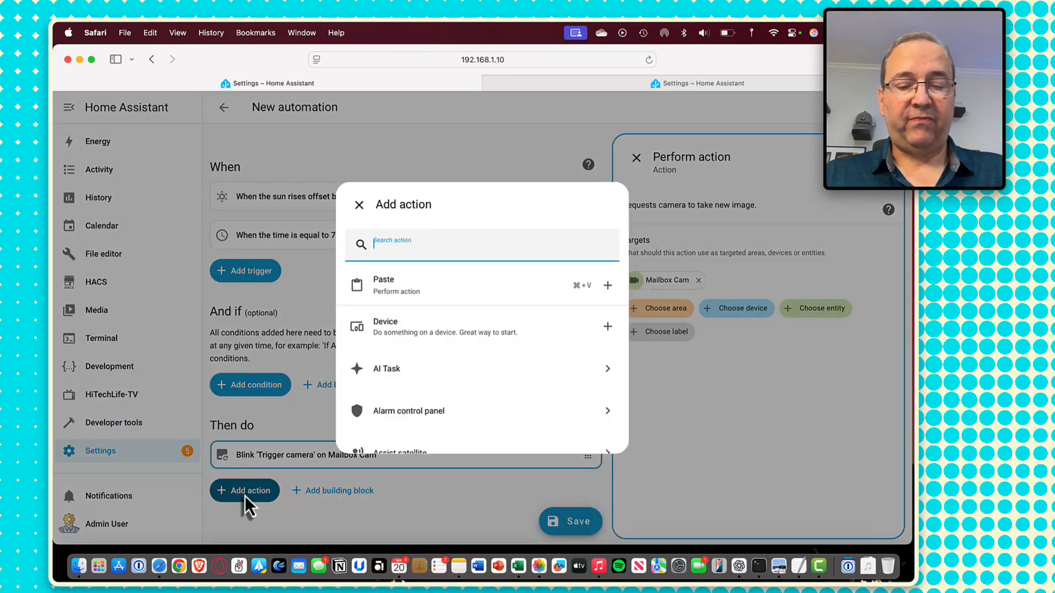
{"action": "type", "text": "wait"}
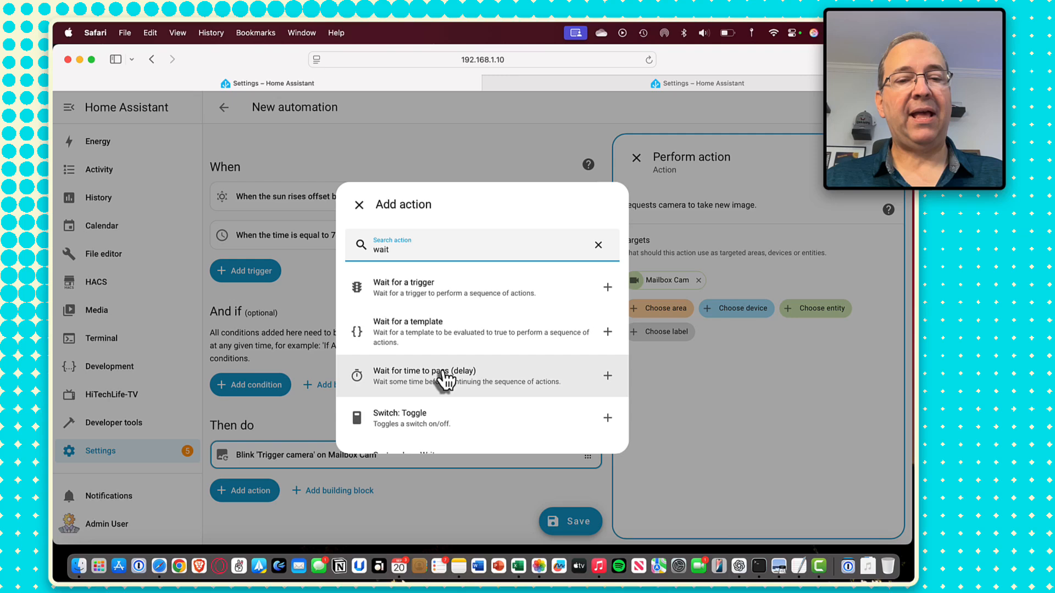
{"action": "left_click", "coordinate": [424, 376]}
{"action": "type", "text": "30"}
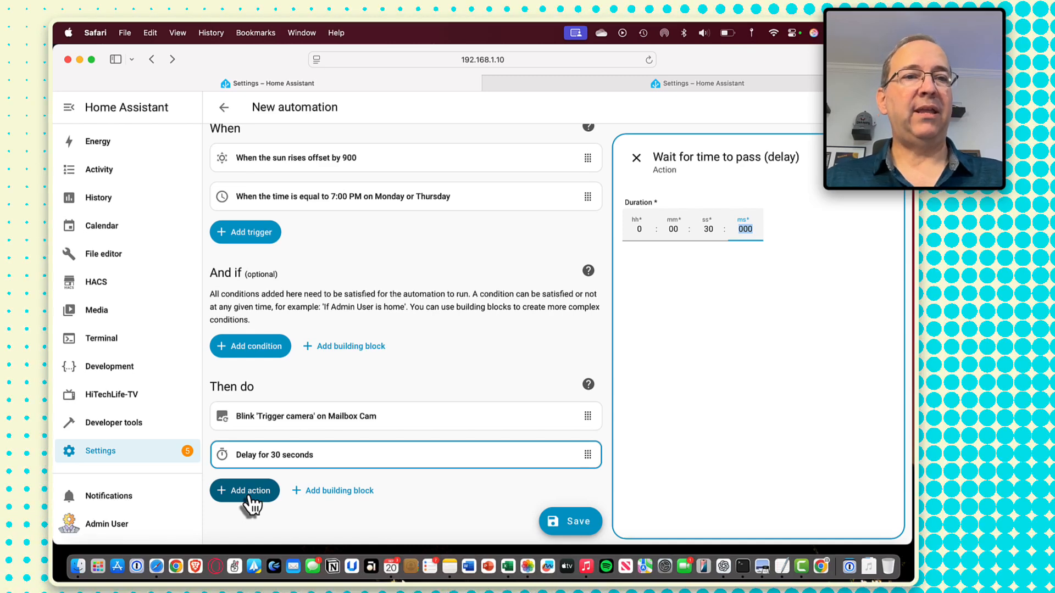
{"action": "left_click", "coordinate": [244, 490]}
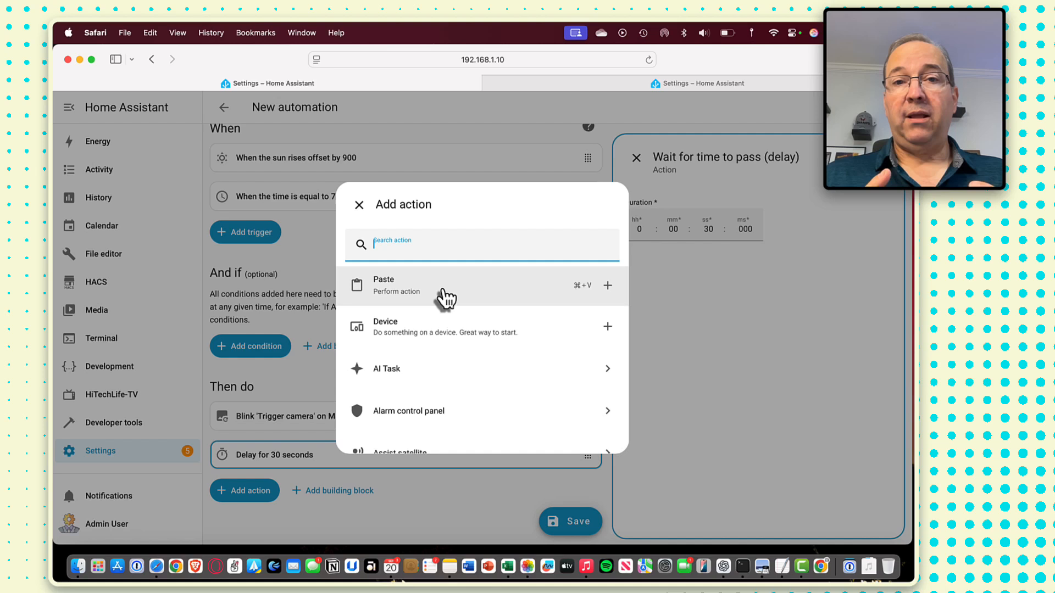
- Add an AI Task 'Generate data' action named 'Count trash bins' and fill its counting instructions
{"action": "type", "text": "ai"}
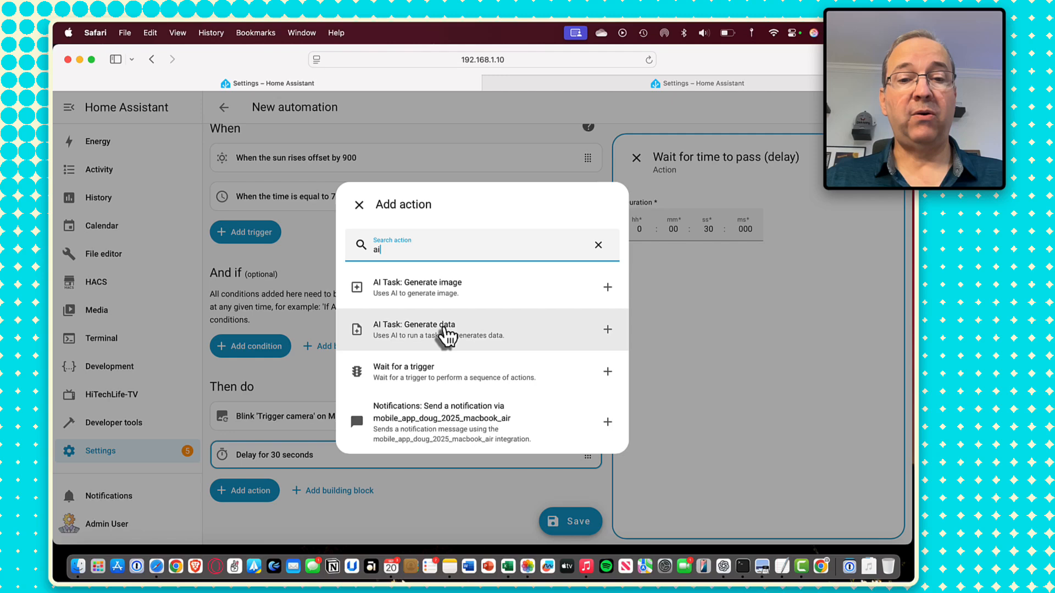
{"action": "left_click", "coordinate": [414, 330]}
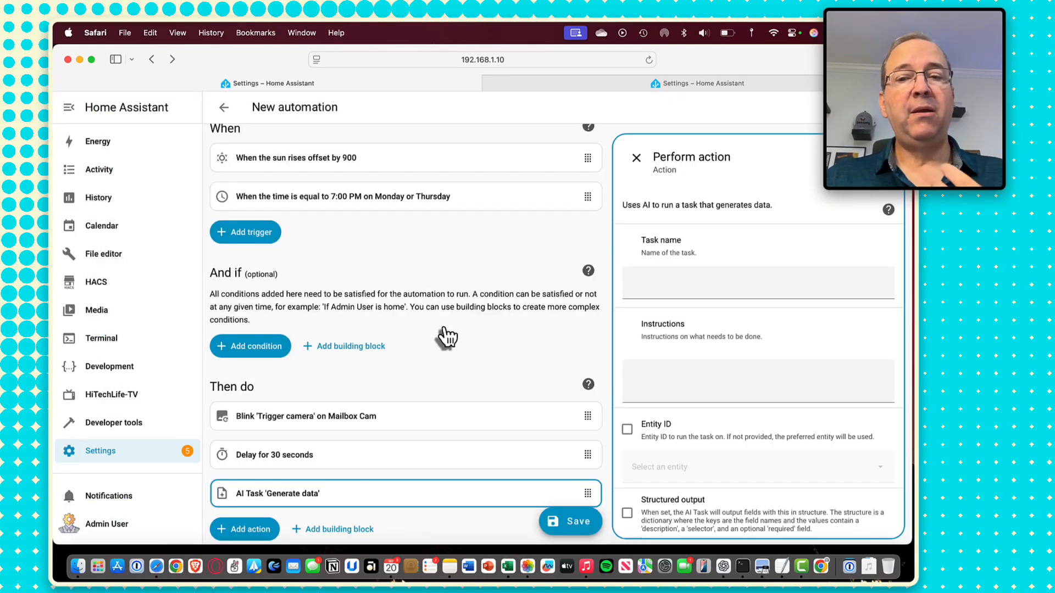
{"action": "left_click", "coordinate": [756, 282]}
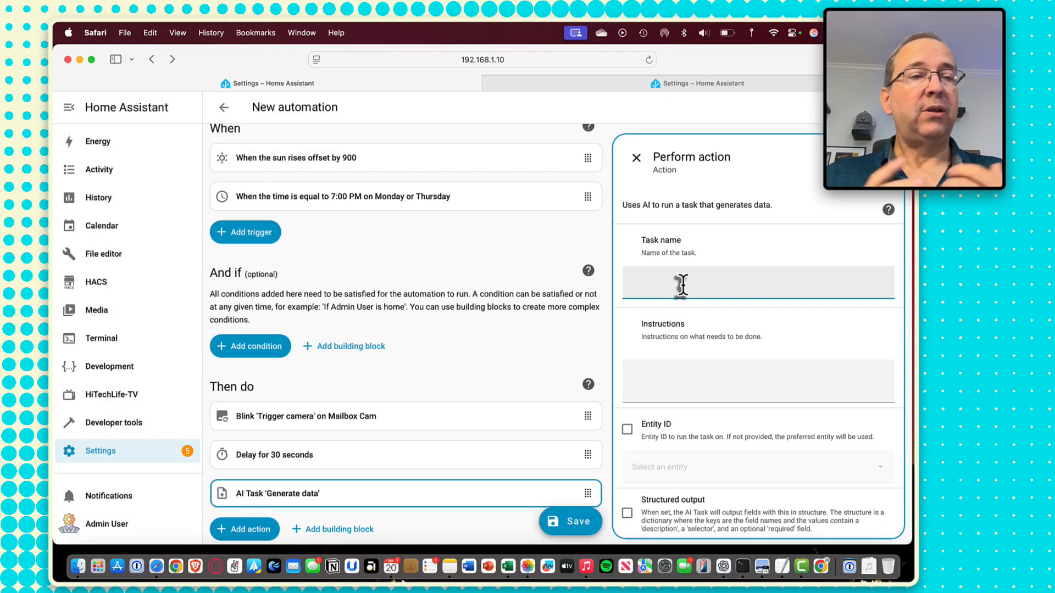
{"action": "type", "text": "Count"}
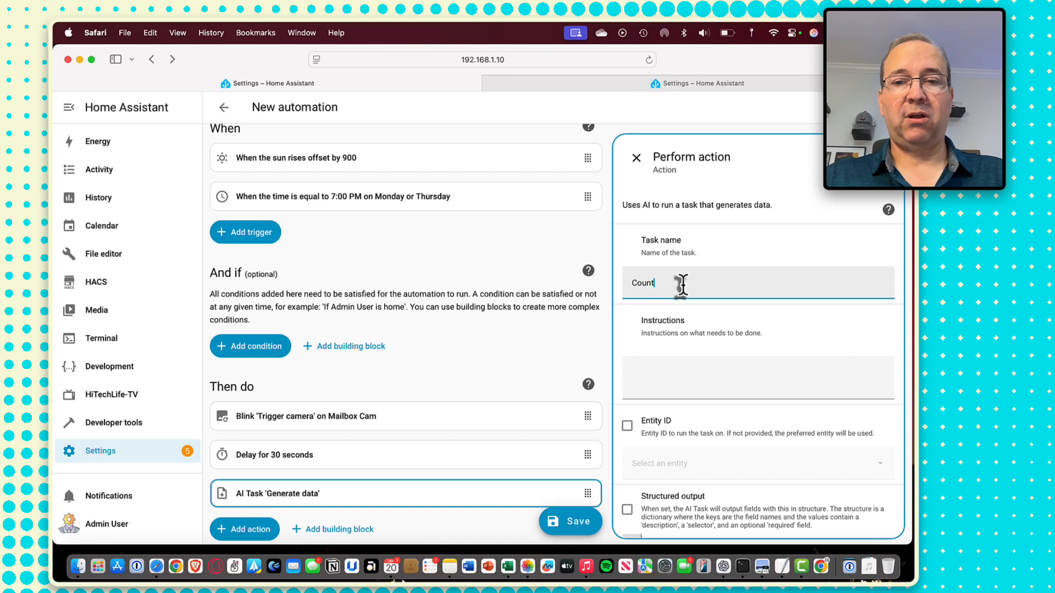
{"action": "type", "text": "trash bins"}
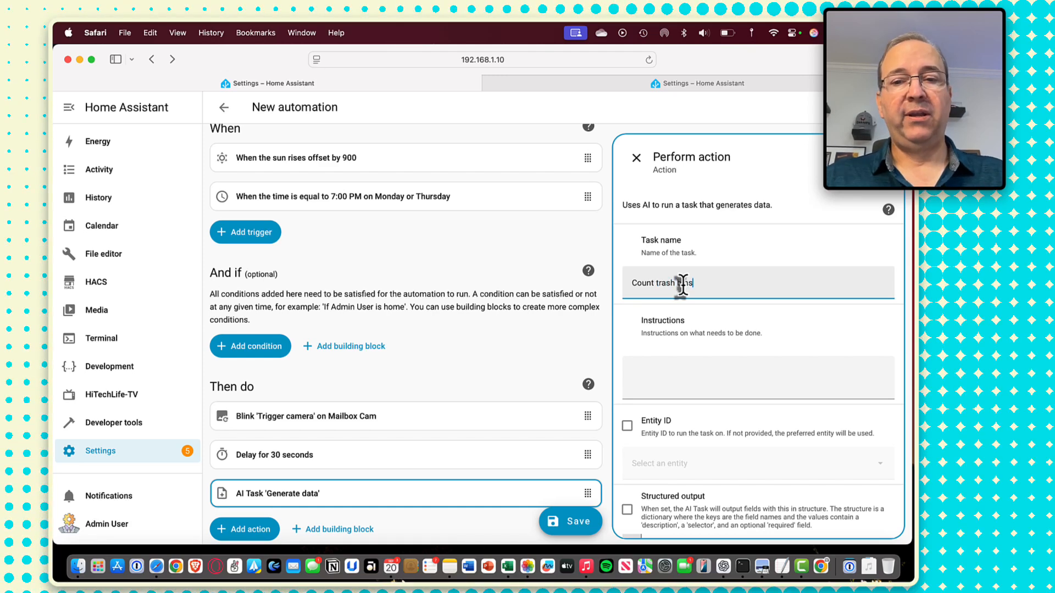
{"action": "left_click", "coordinate": [754, 377]}
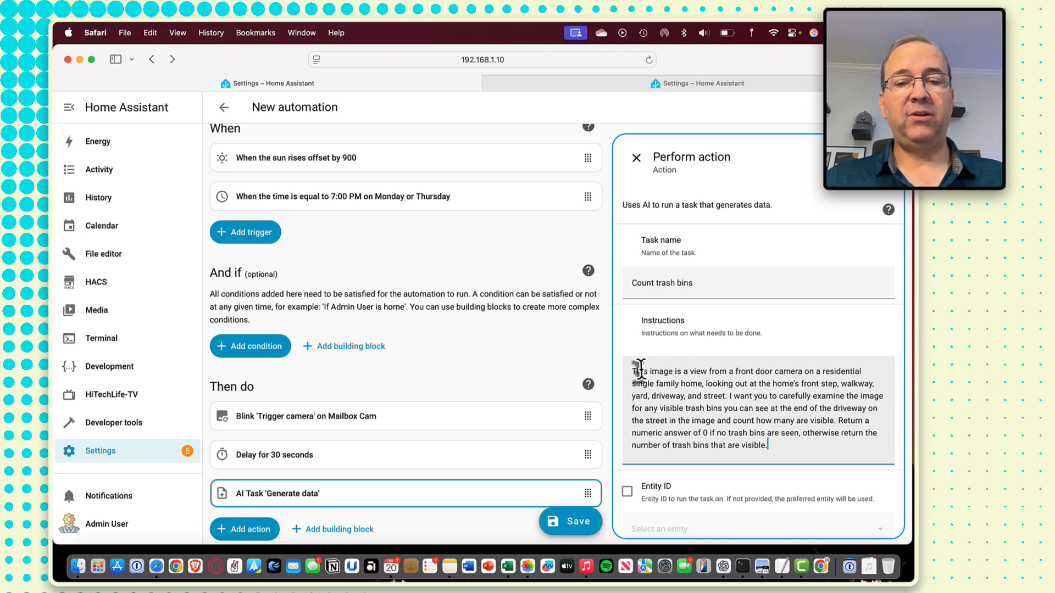
- Set the task's Entity ID to Google AI Task and start a response variable named 'tra'
{"action": "left_click_drag", "start_coordinate": [635, 370], "coordinate": [799, 383]}
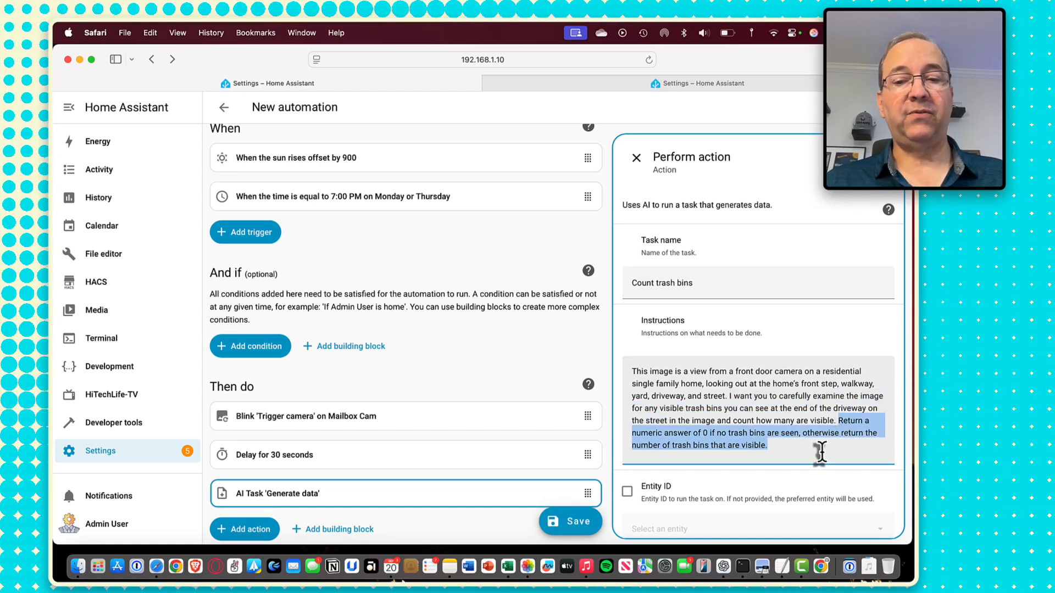
{"action": "scroll", "scroll_direction": "down", "scroll_amount": 3}
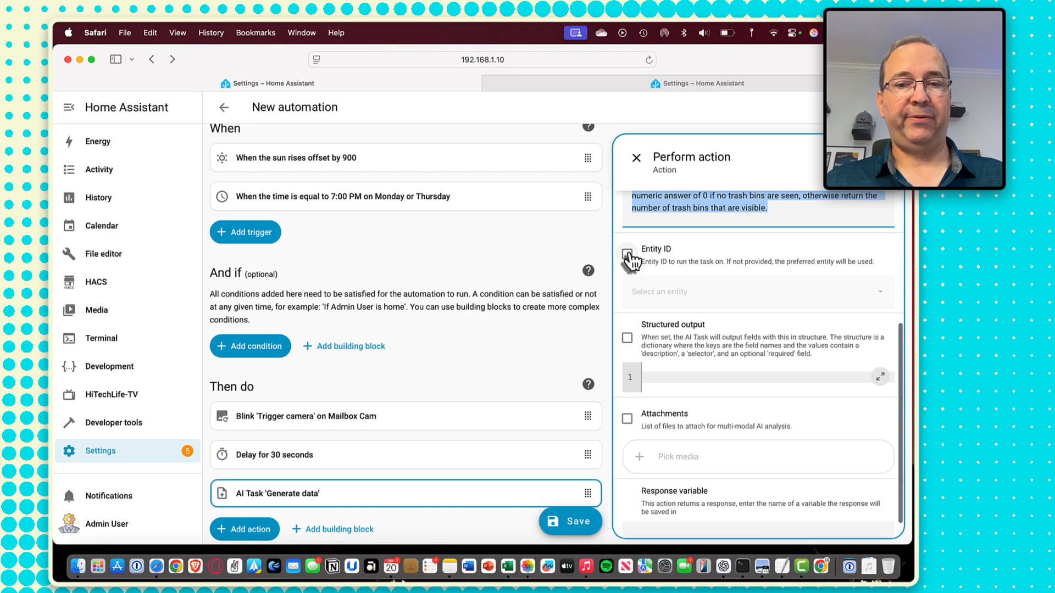
{"action": "left_click", "coordinate": [627, 254]}
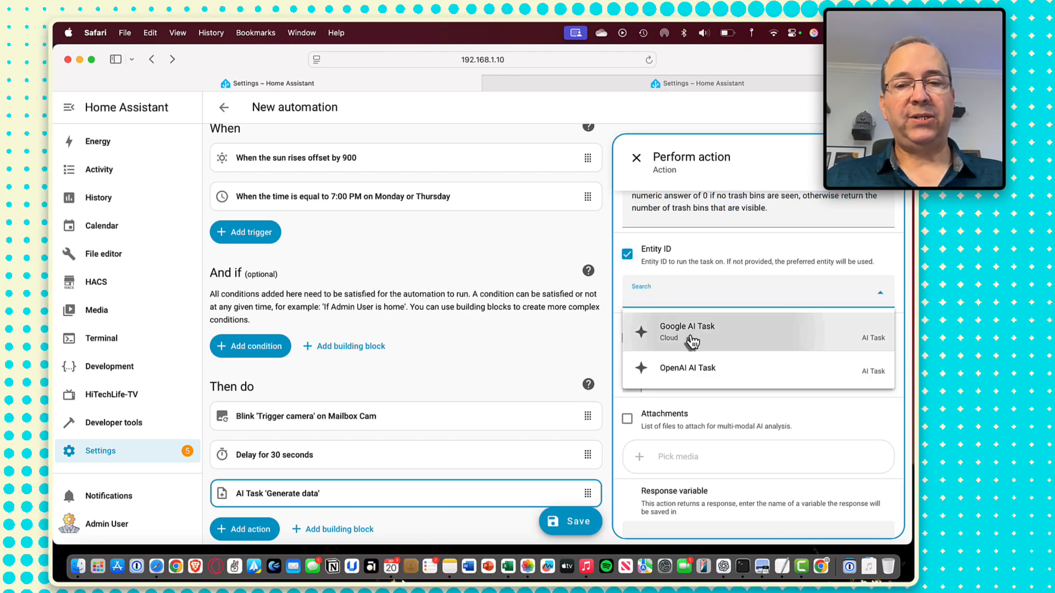
{"action": "left_click", "coordinate": [687, 331]}
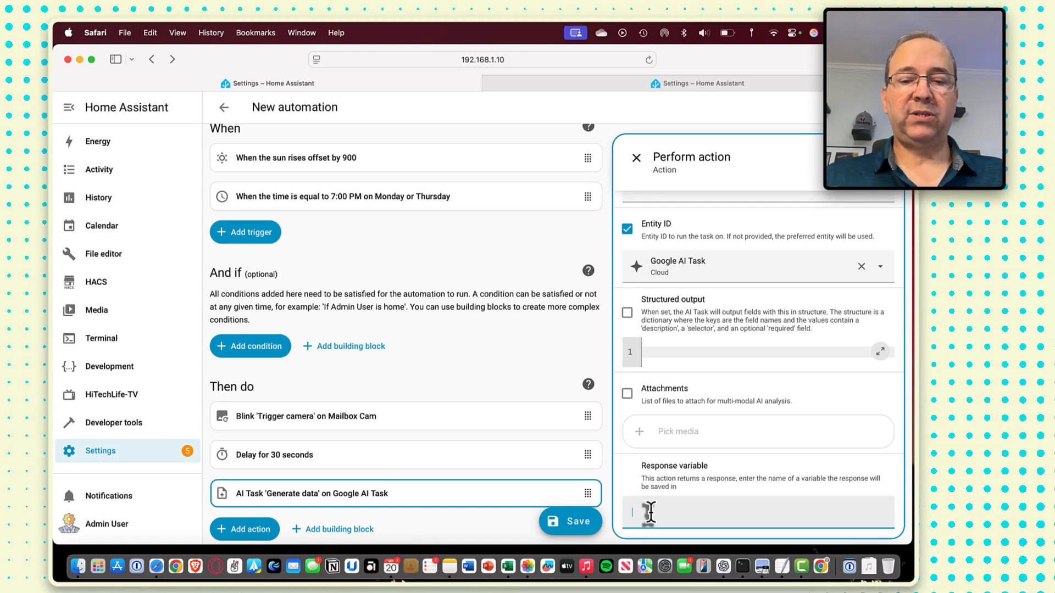
{"action": "type", "text": "tra"}
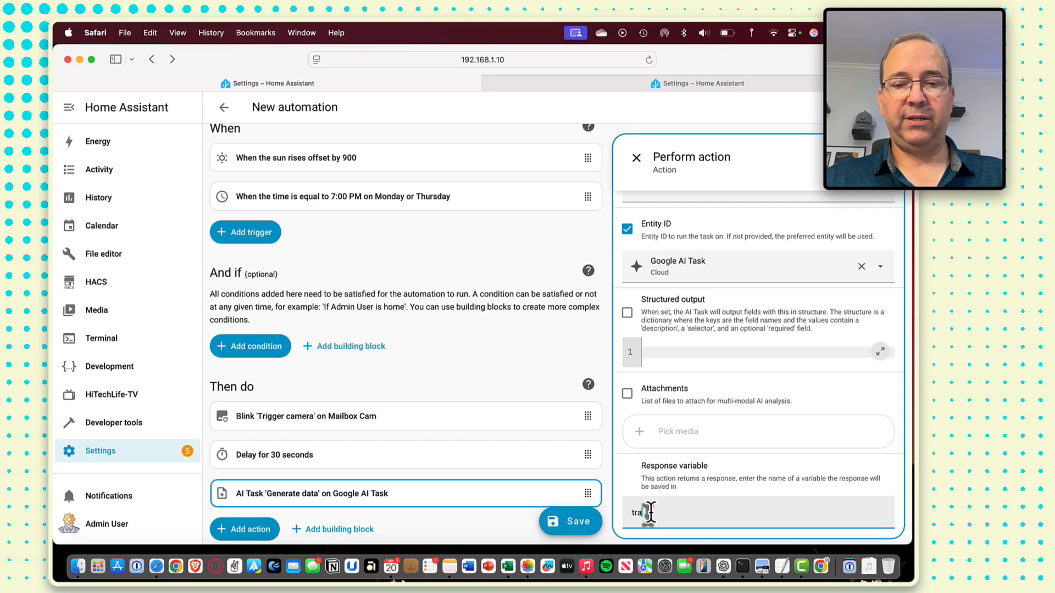